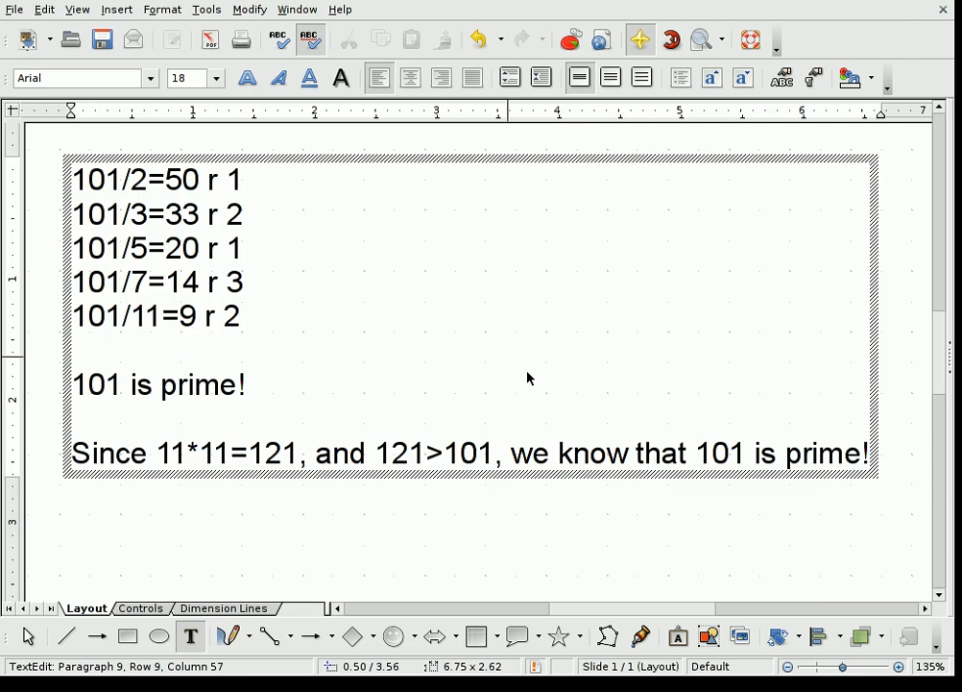
- Overwrite the text box contents with '203/2=101 r 1' and begin the line '203/3'
{"action": "left_click", "coordinate": [871, 492]}
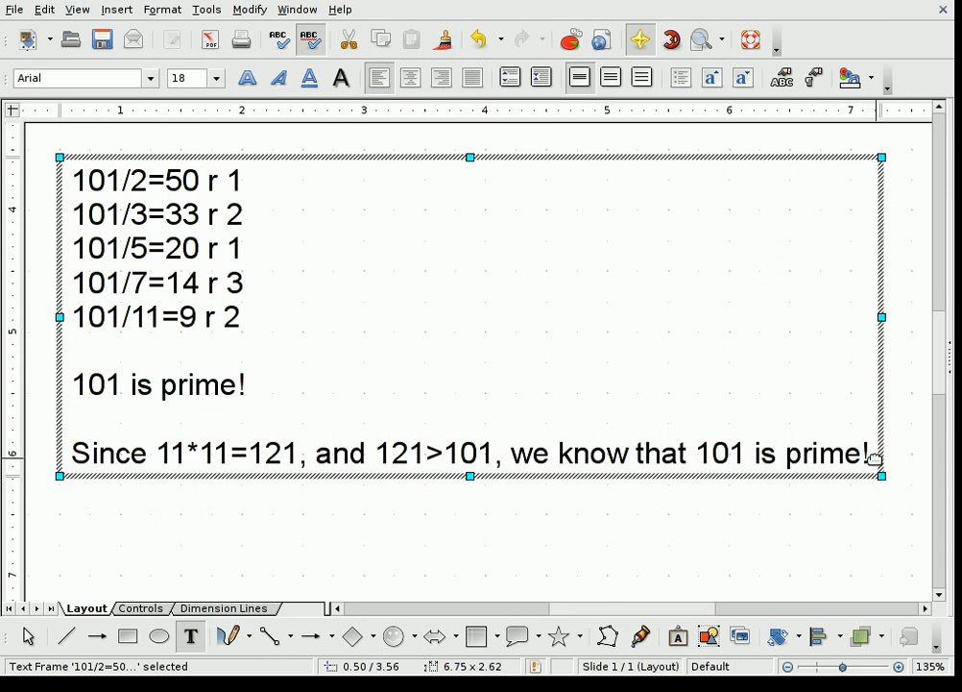
{"action": "double_click", "coordinate": [471, 453]}
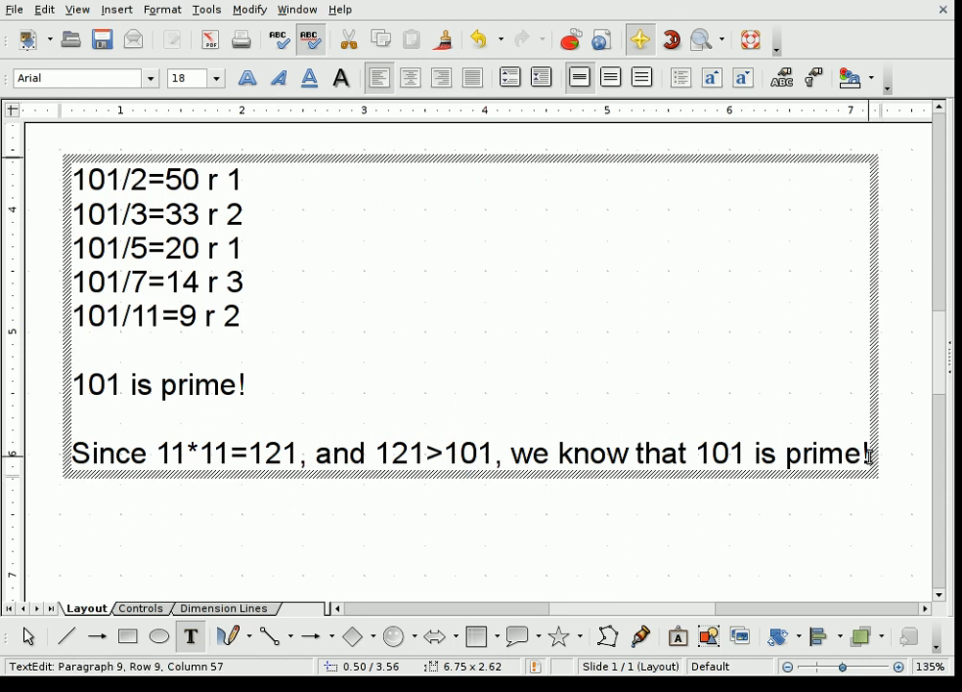
{"action": "key", "text": "ctrl+a"}
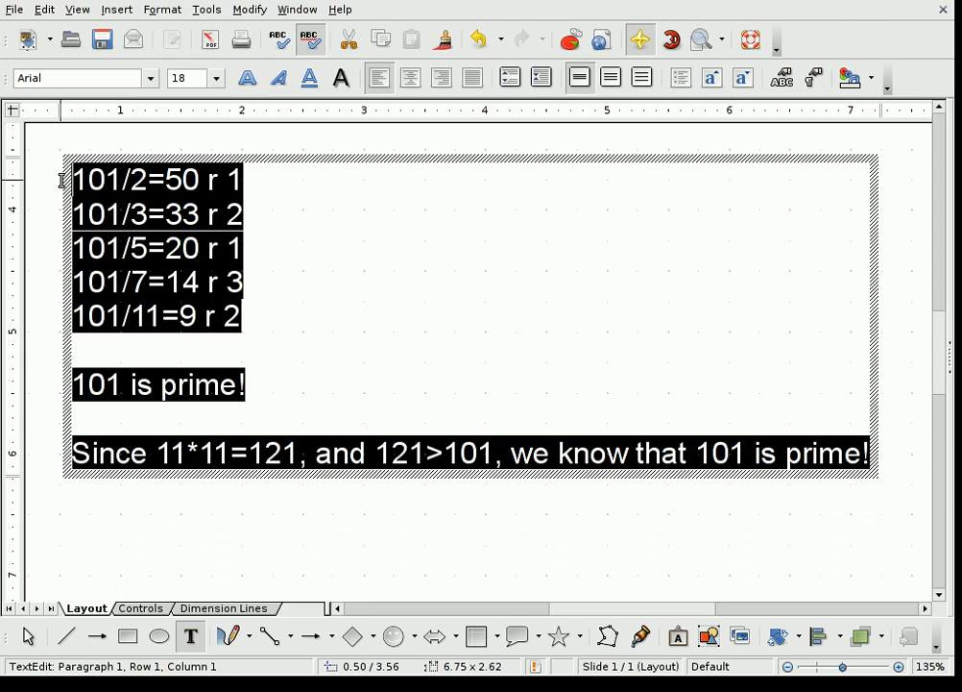
{"action": "type", "text": "203"}
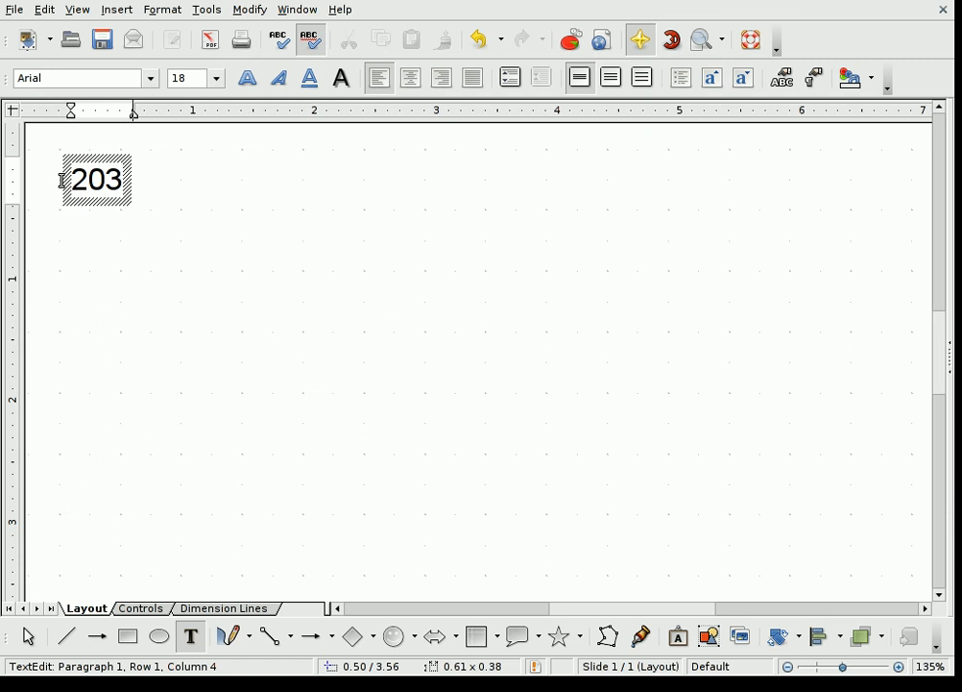
{"action": "type", "text": "/2"}
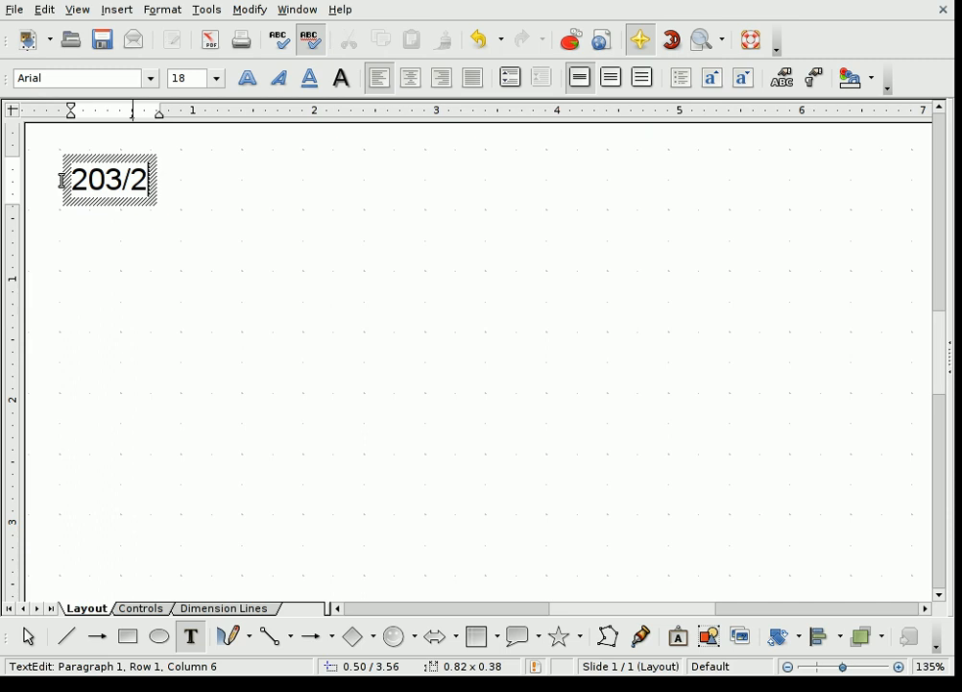
{"action": "type", "text": "=? r"}
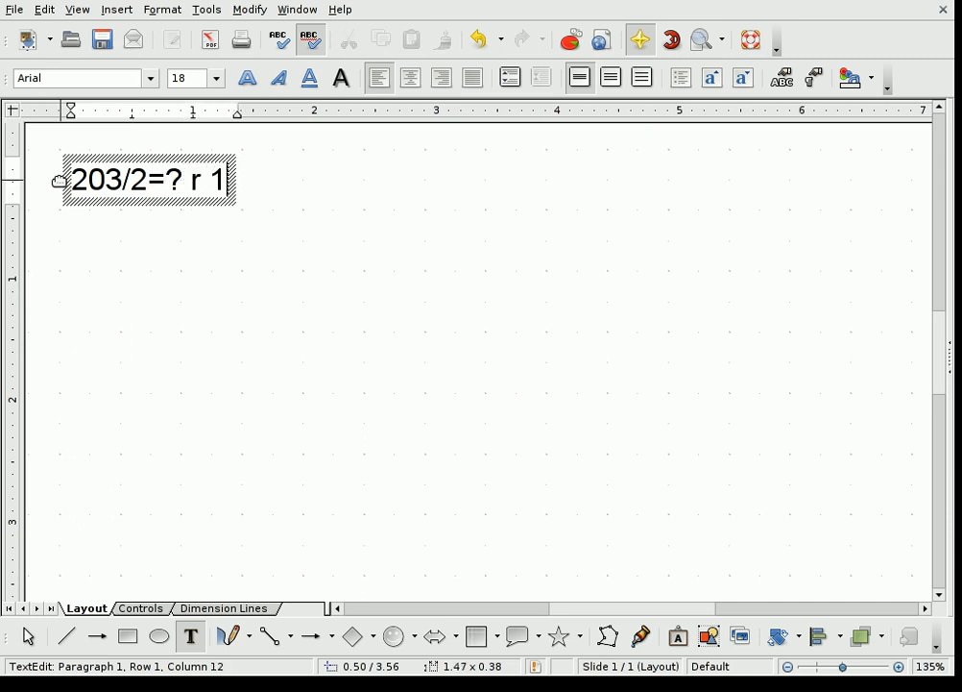
{"action": "type", "text": "1"}
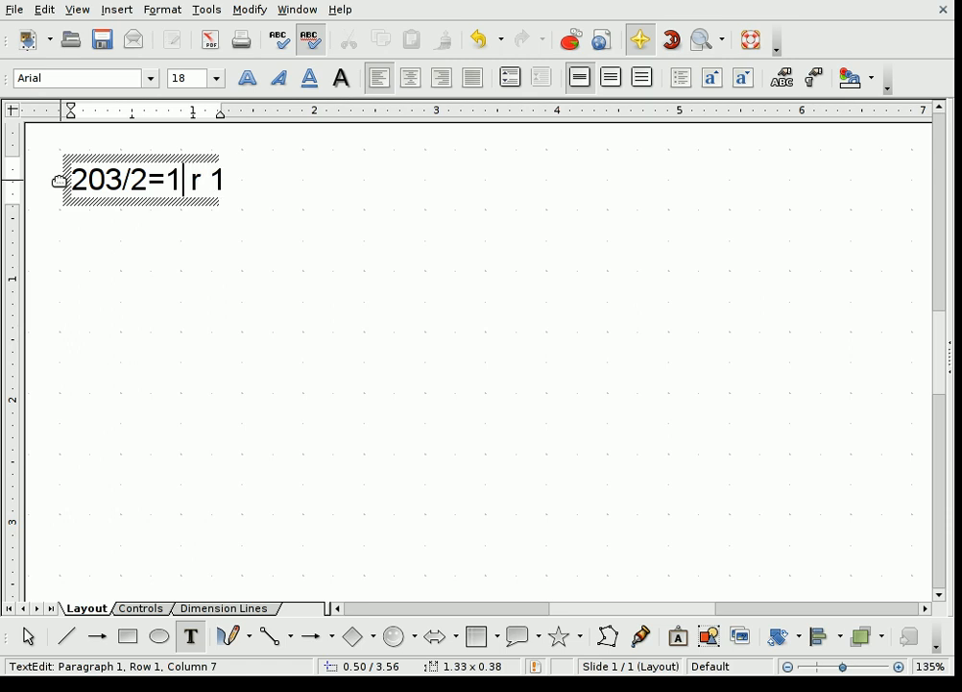
{"action": "type", "text": "01"}
{"action": "type", "text": "203/3"}
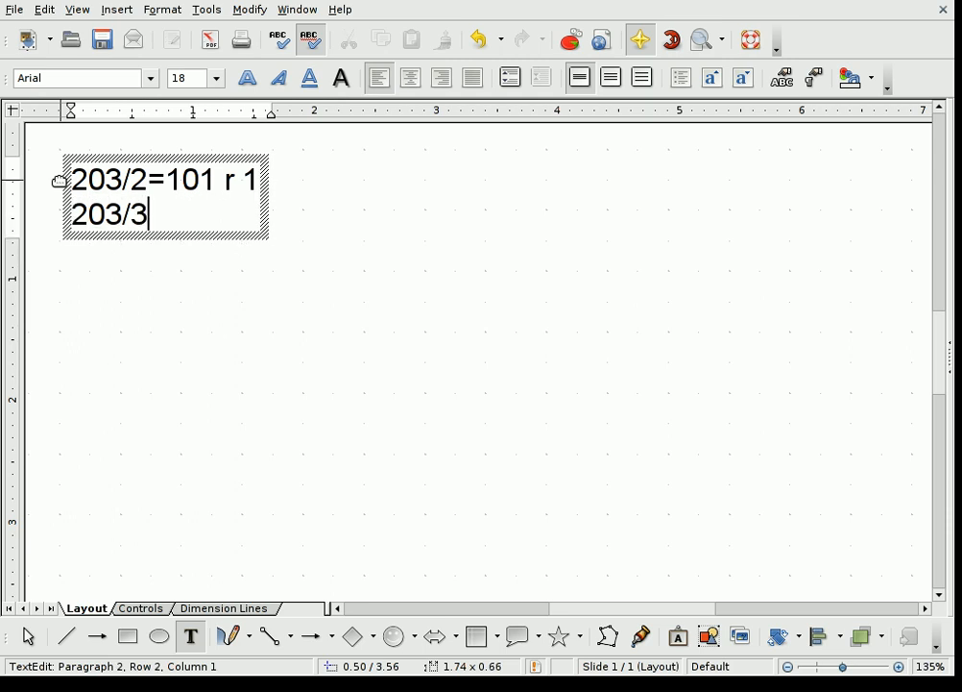
- Finish the second line as '203/3=67 r 2' and start the third line with '203'
{"action": "type", "text": "="}
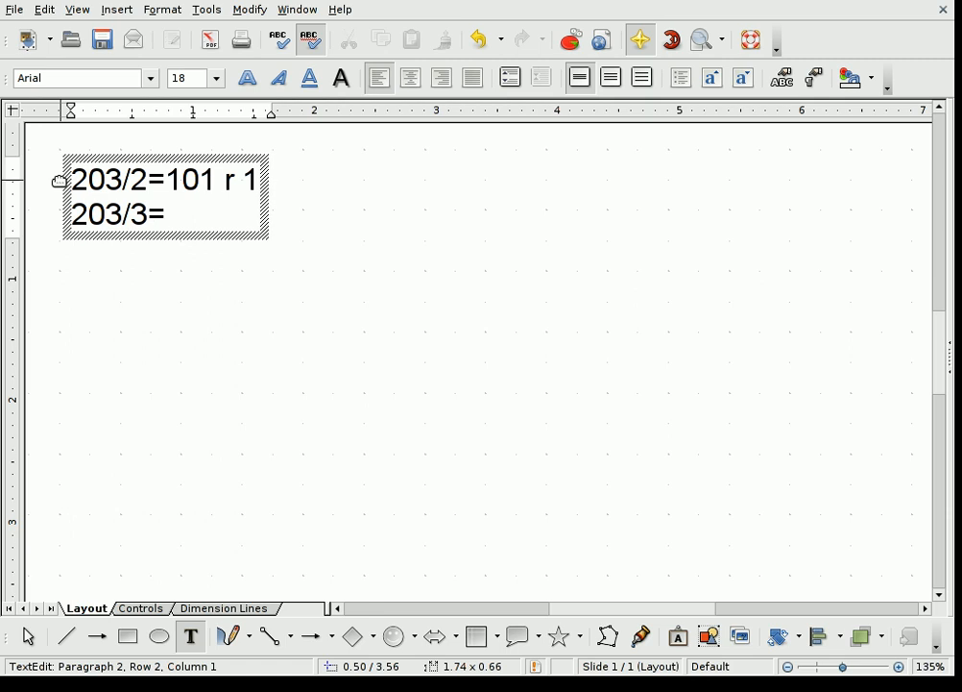
{"action": "type", "text": "6"}
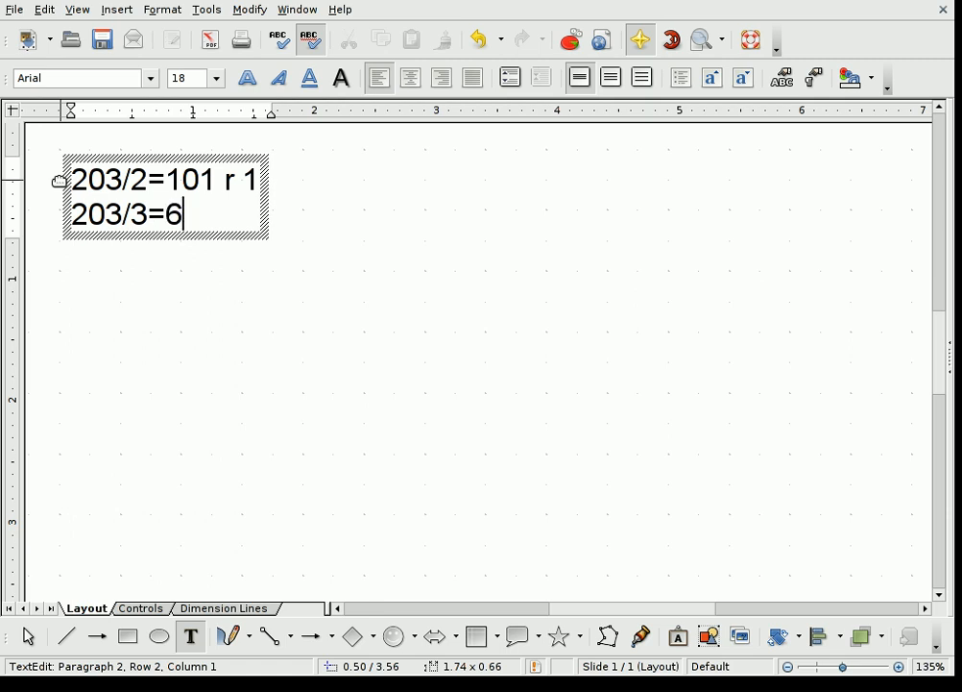
{"action": "type", "text": "7"}
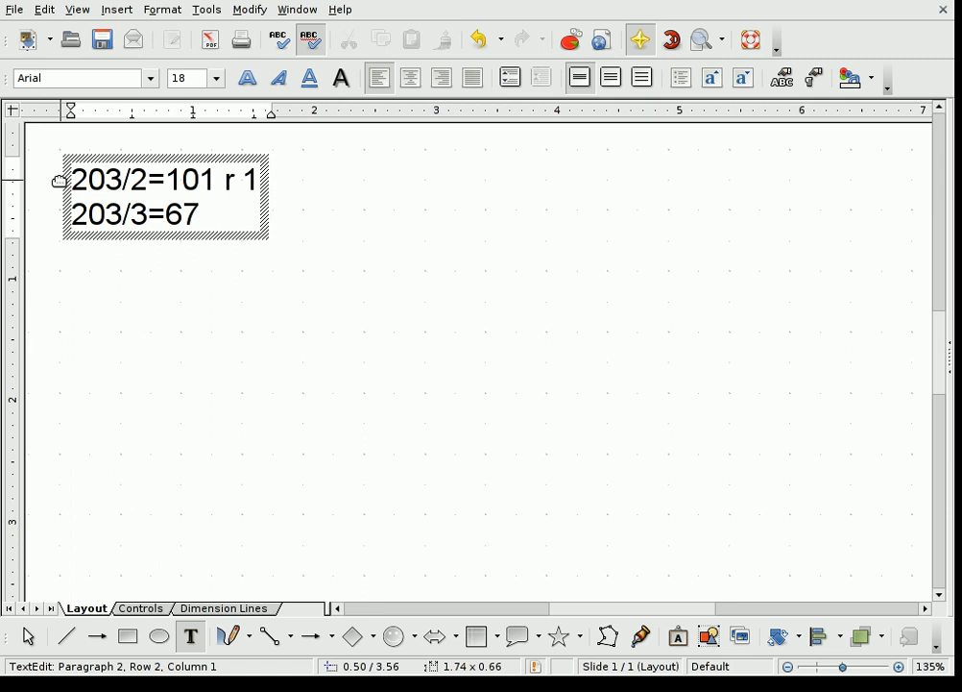
{"action": "type", "text": "r 2"}
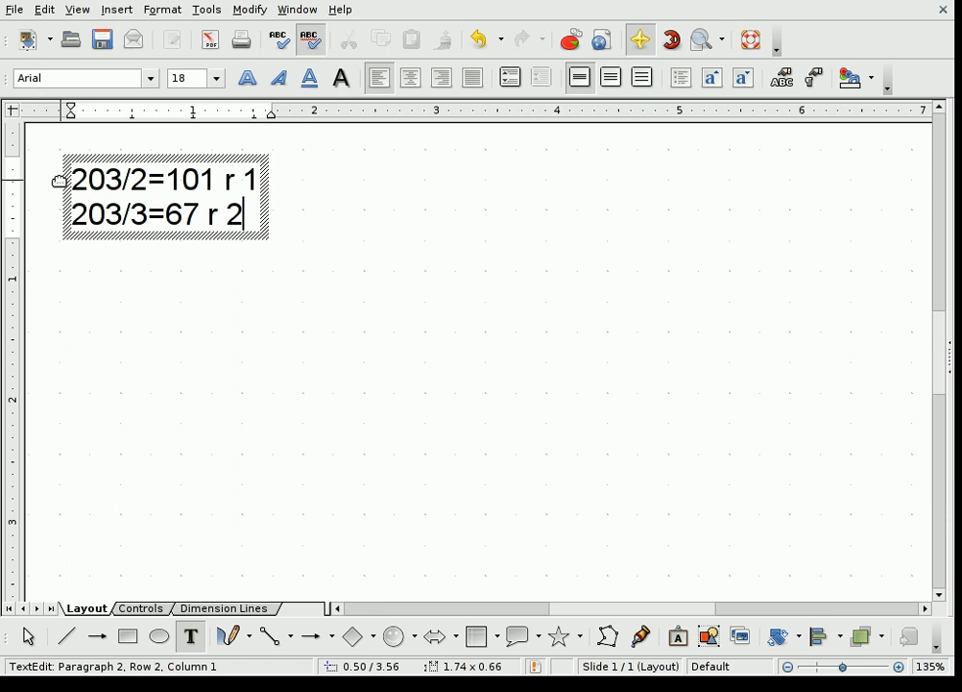
{"action": "type", "text": "203"}
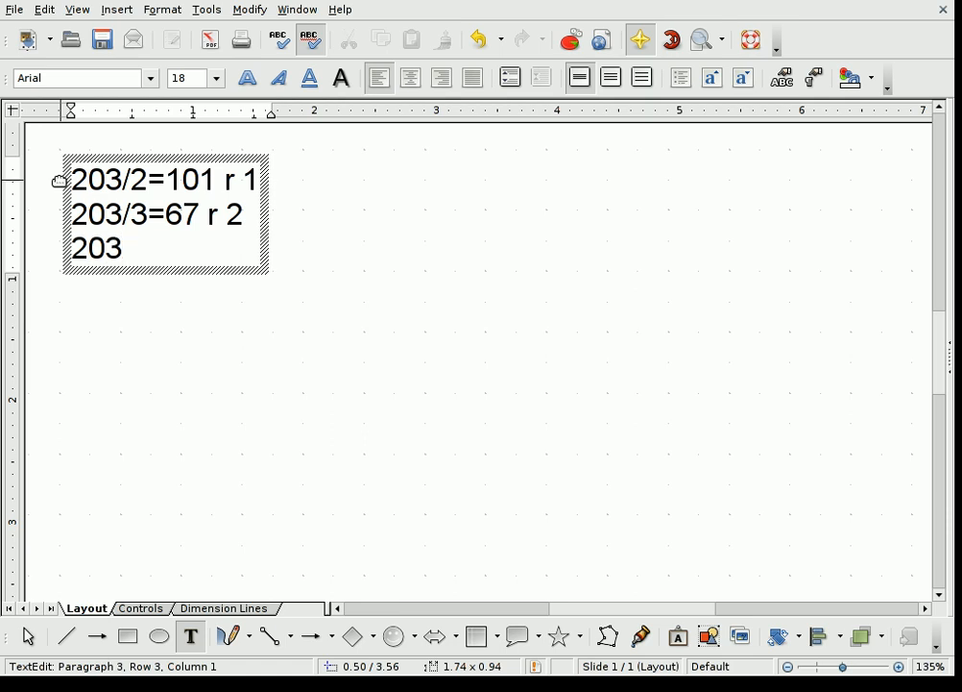
- Complete the third line '203/5=40 r 3' and start the fourth with '203/'
{"action": "type", "text": "/5"}
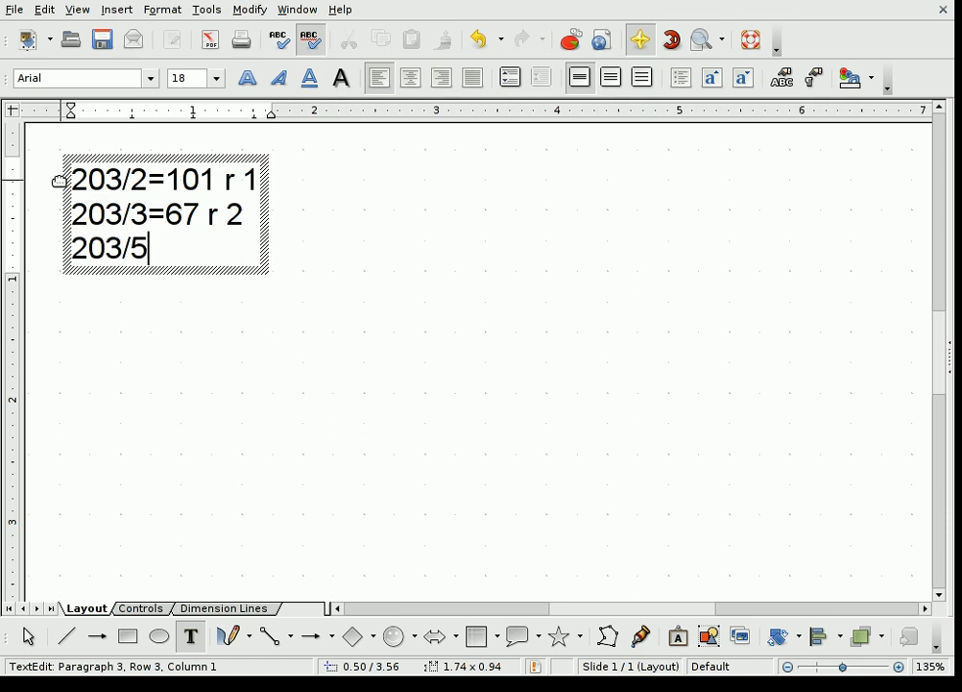
{"action": "type", "text": "="}
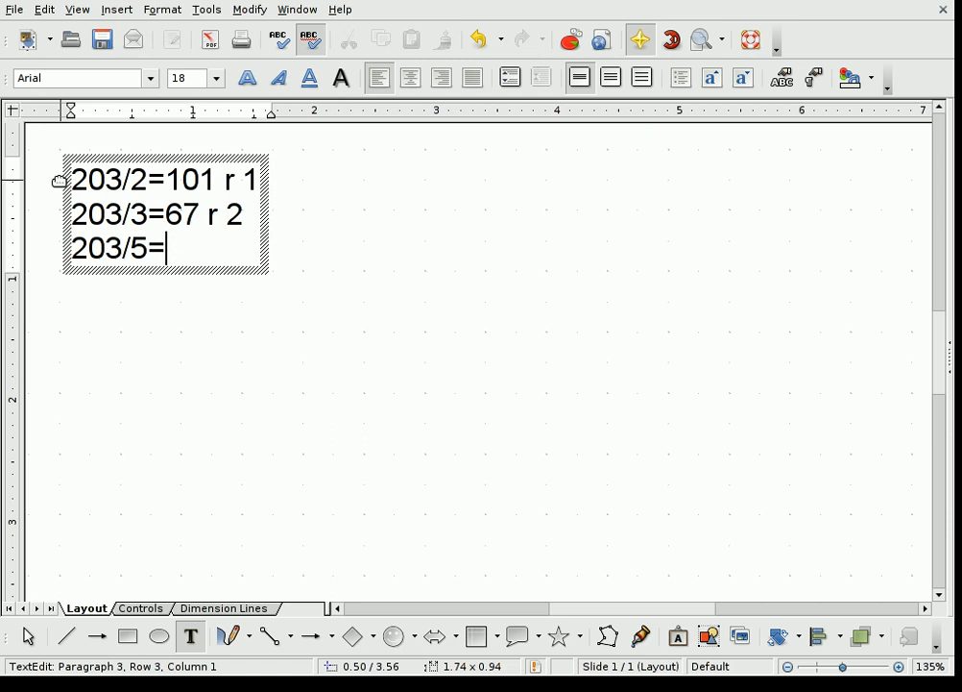
{"action": "type", "text": "40 r 3"}
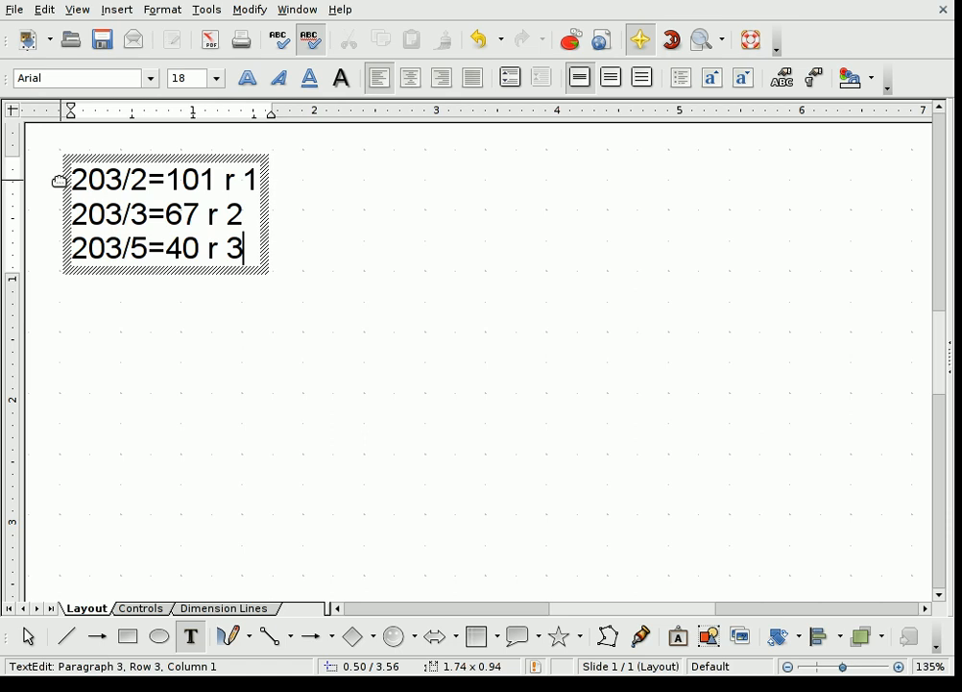
{"action": "type", "text": "203/"}
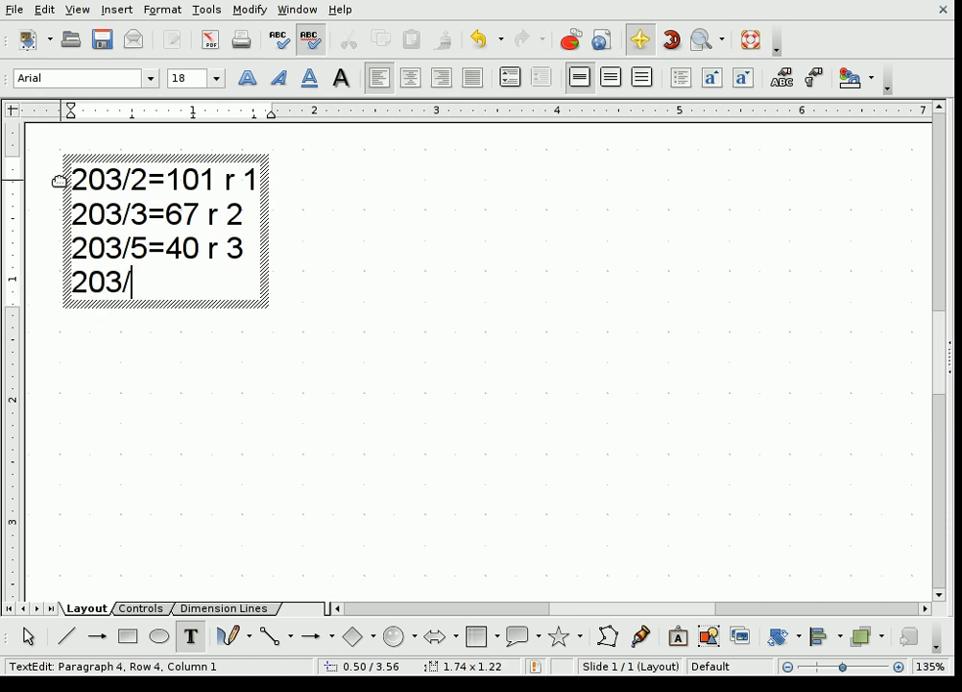
- Continue the fourth line so it reads '203/7=2'
{"action": "type", "text": "7"}
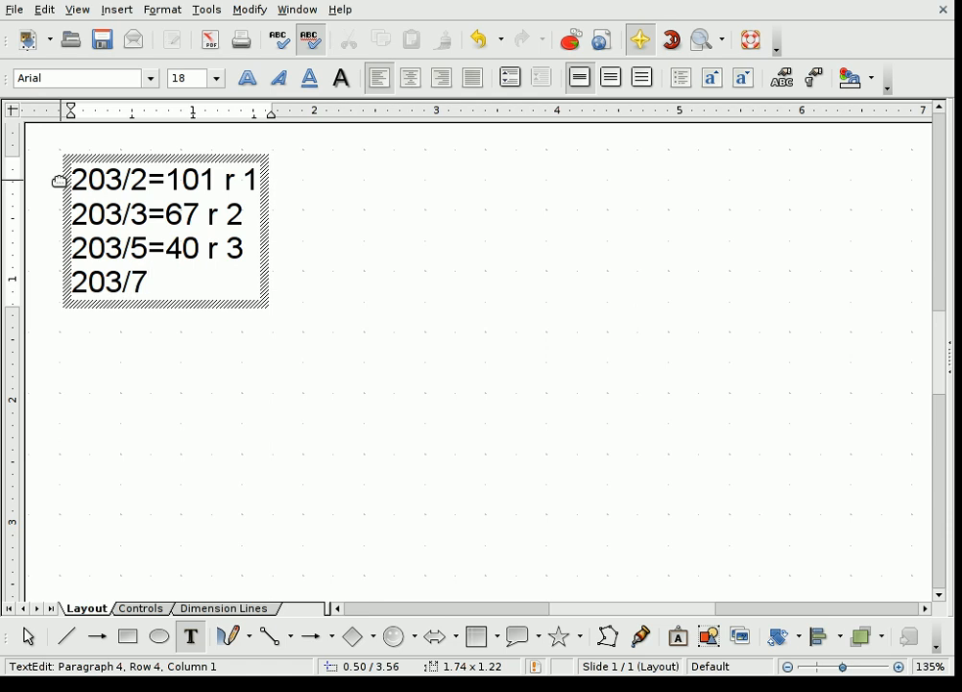
{"action": "type", "text": "="}
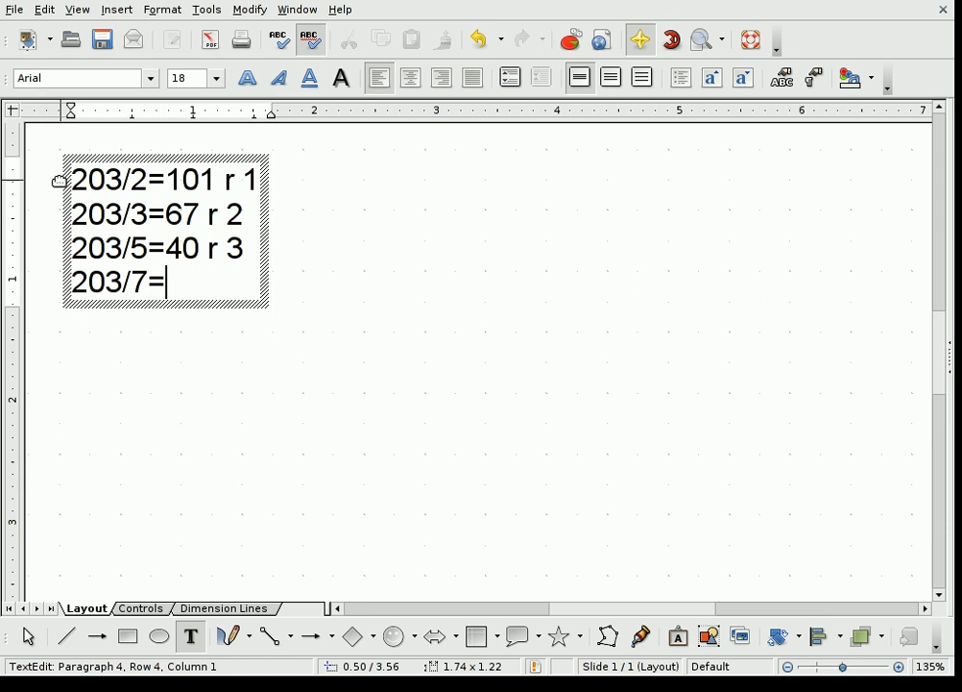
{"action": "type", "text": "2"}
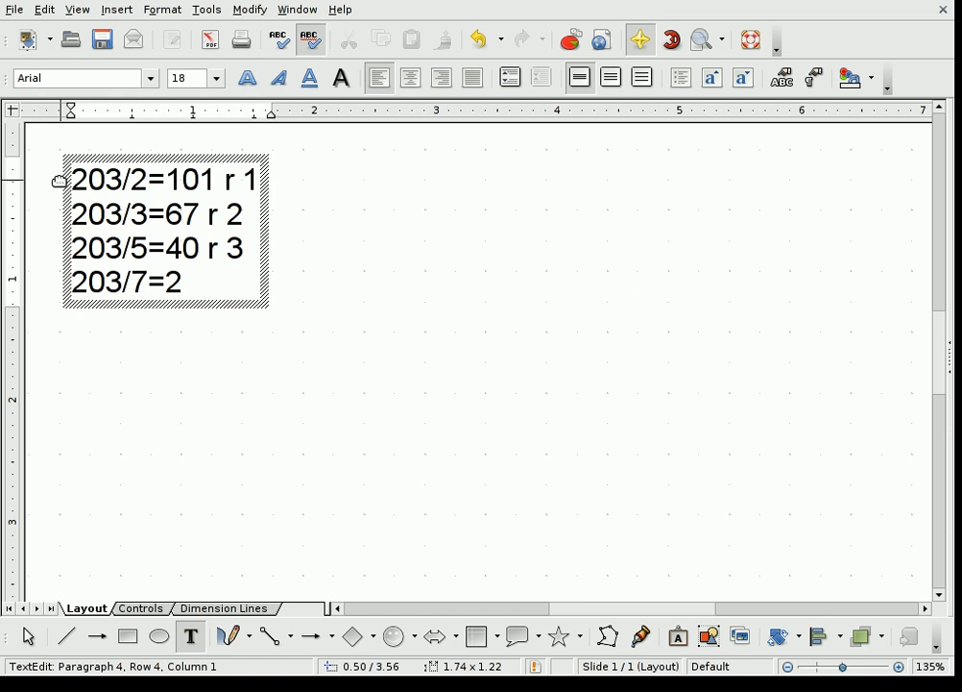
{"action": "left_click", "coordinate": [181, 281]}
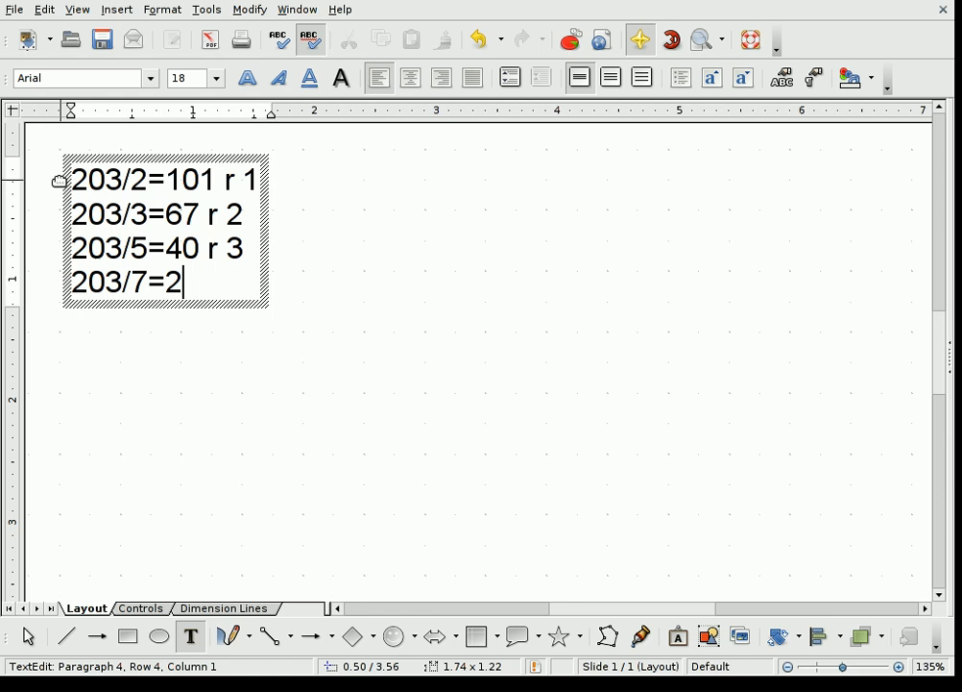
- Append '9 r 0' so the last line reads '203/7=29 r 0'
{"action": "type", "text": "9"}
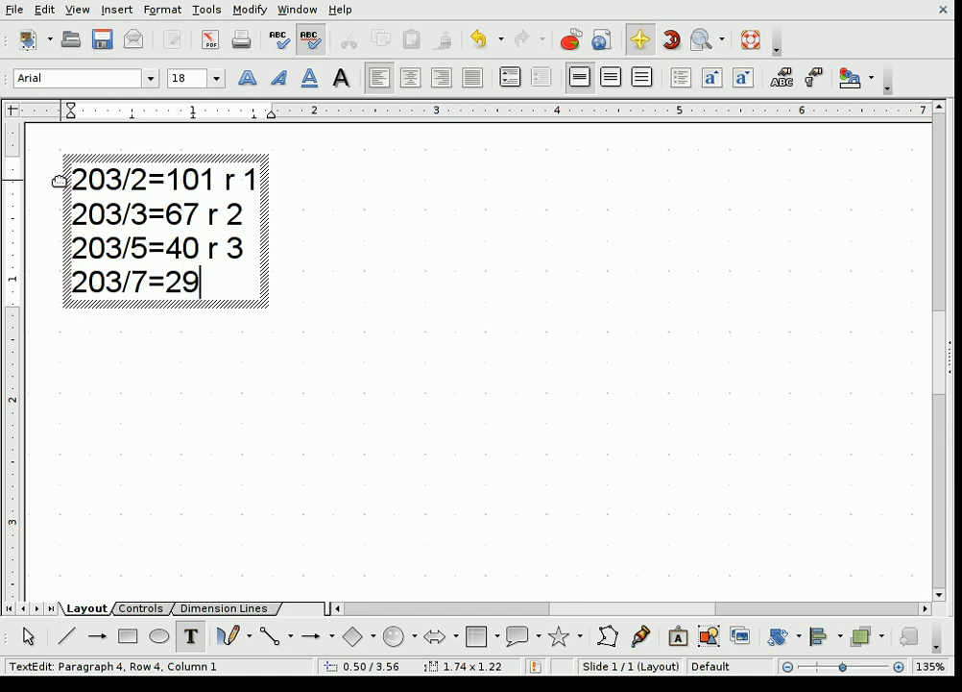
{"action": "type", "text": "r 0"}
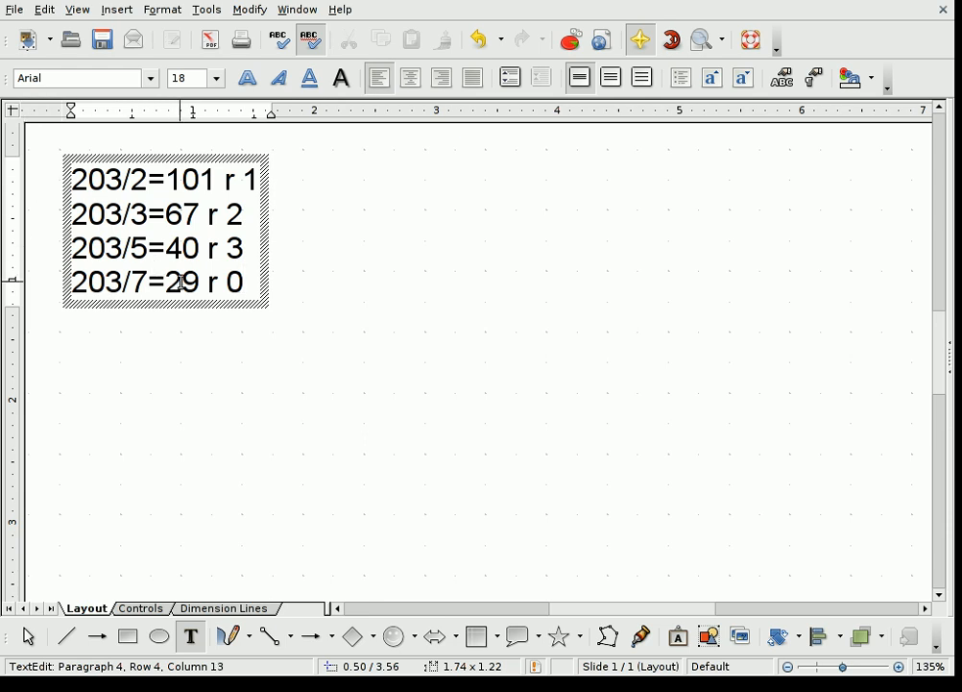
{"action": "mouse_move", "coordinate": [319, 286]}
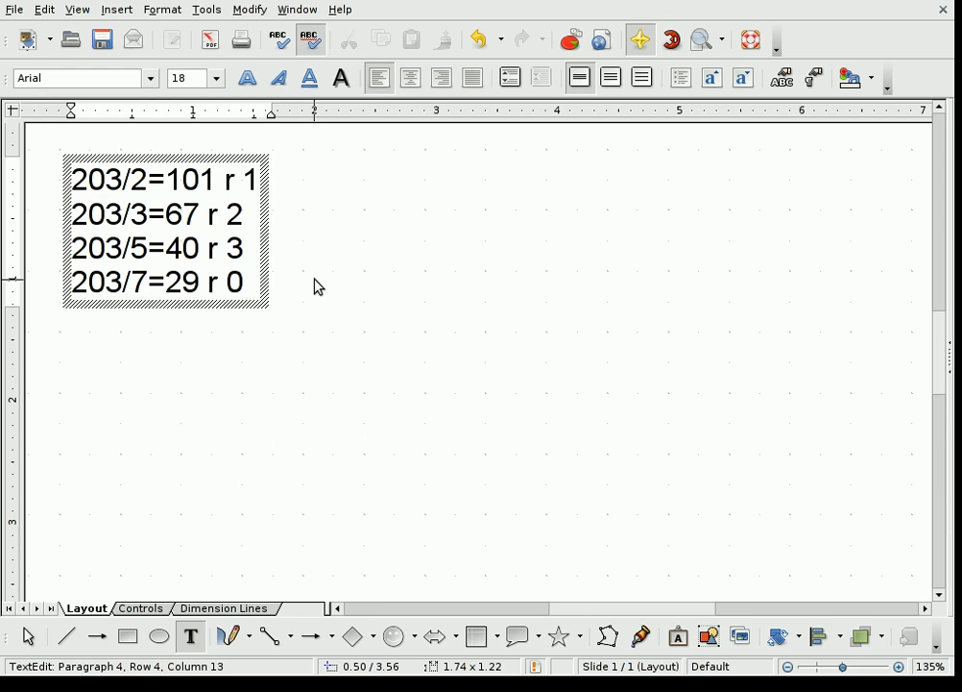